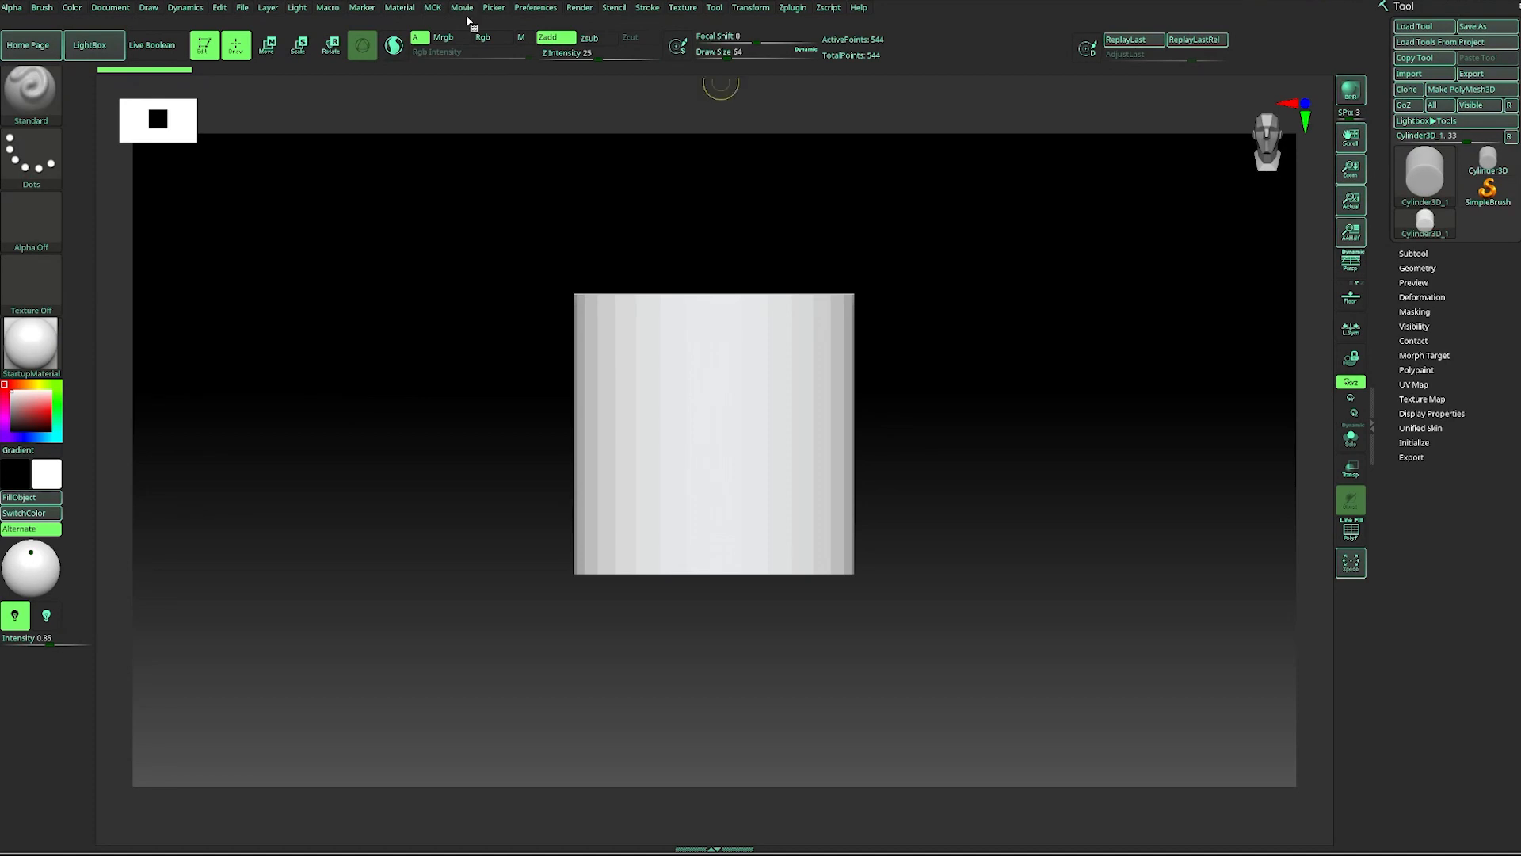
After cancelling a hotkey assignment, convert the cylinder to PolyMesh3D and open the brush library
key("ctrl+alt")
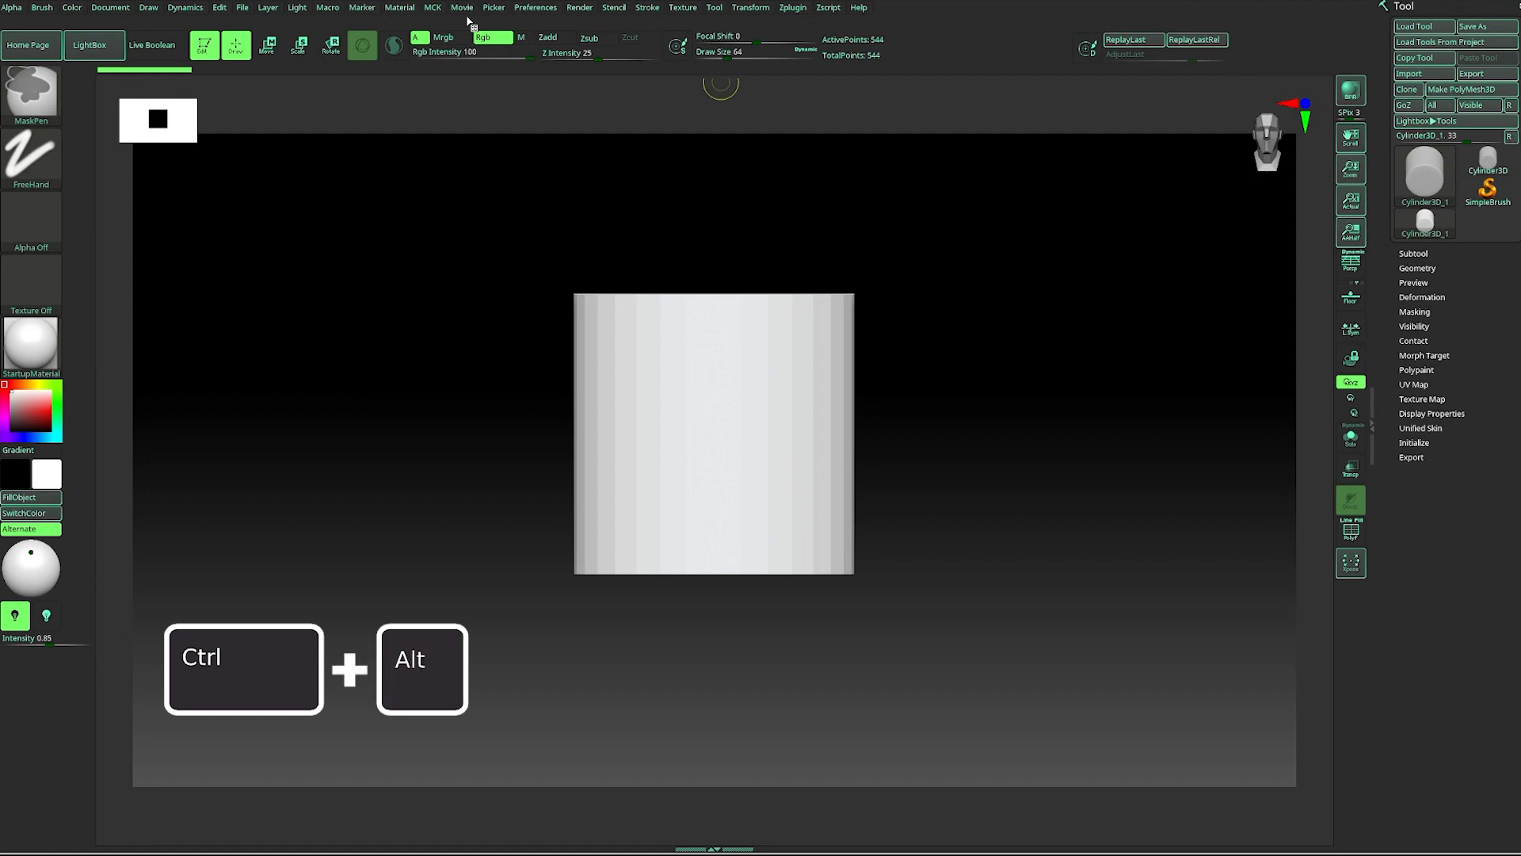
mouse_move(466, 18)
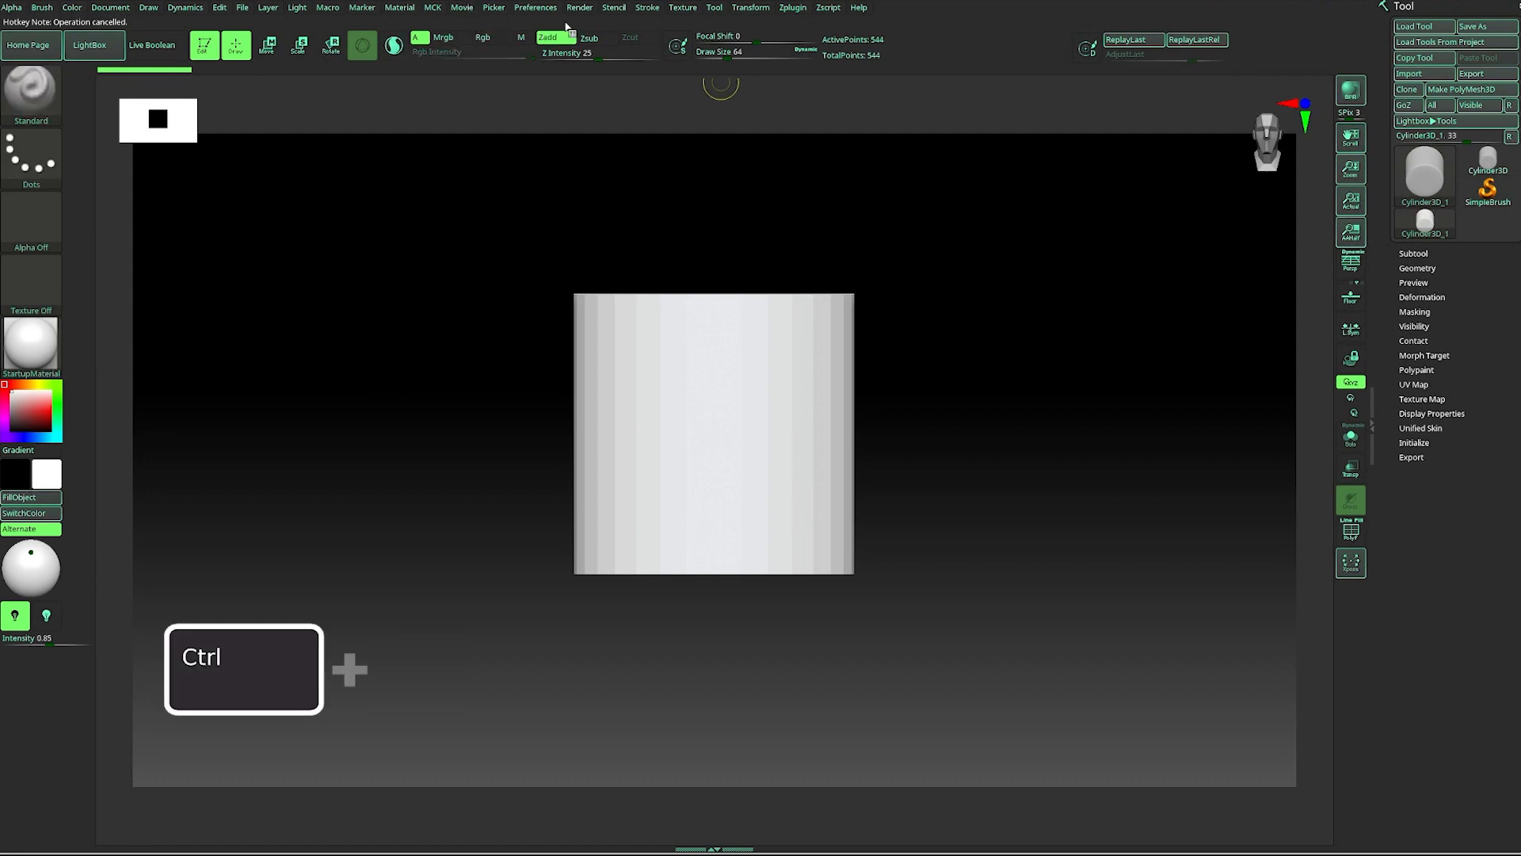
key("alt")
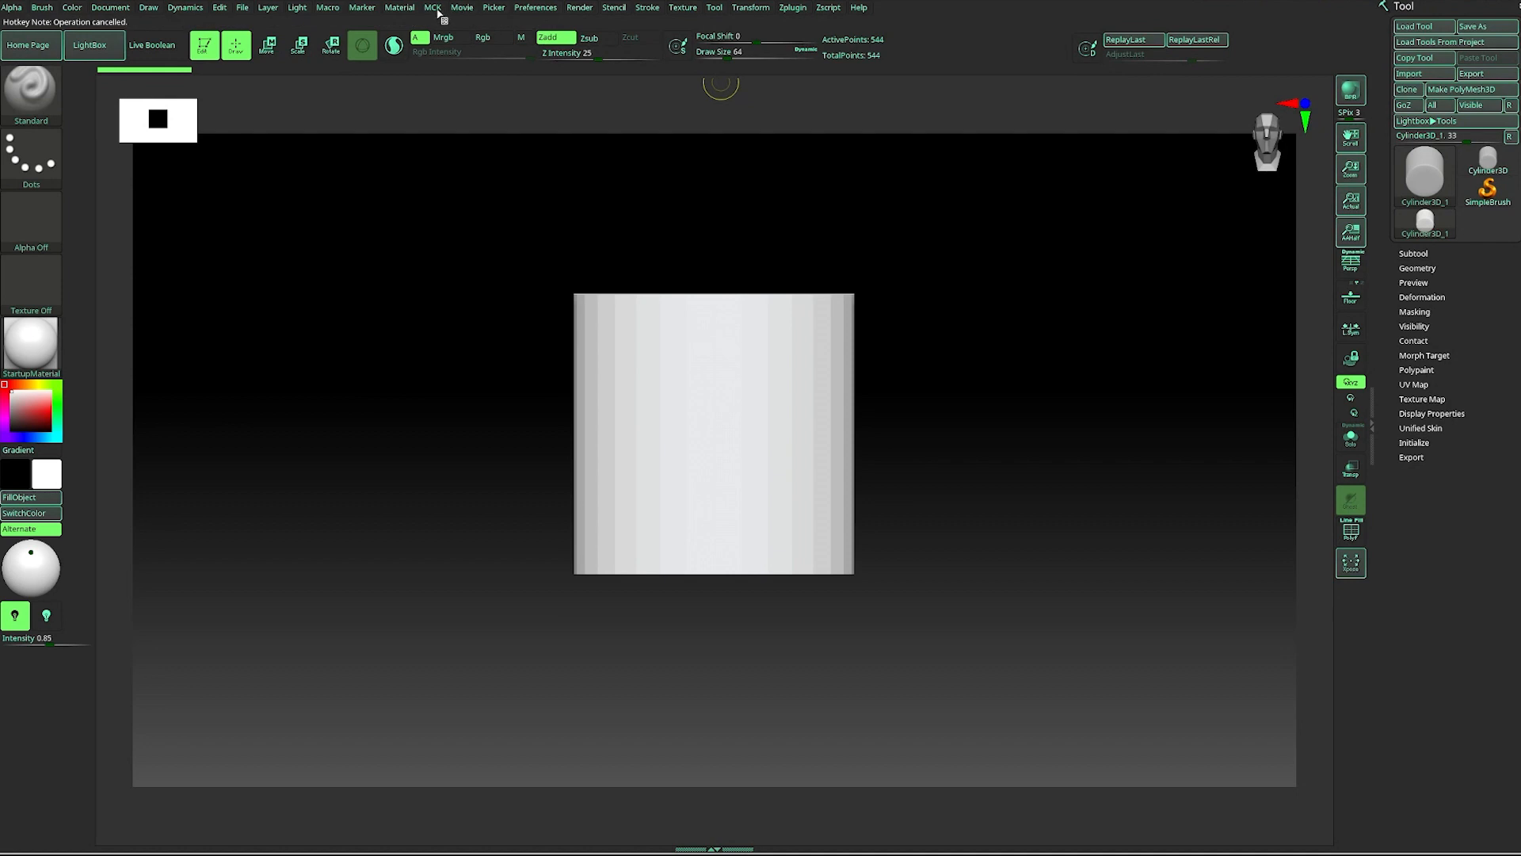
left_click(1417, 267)
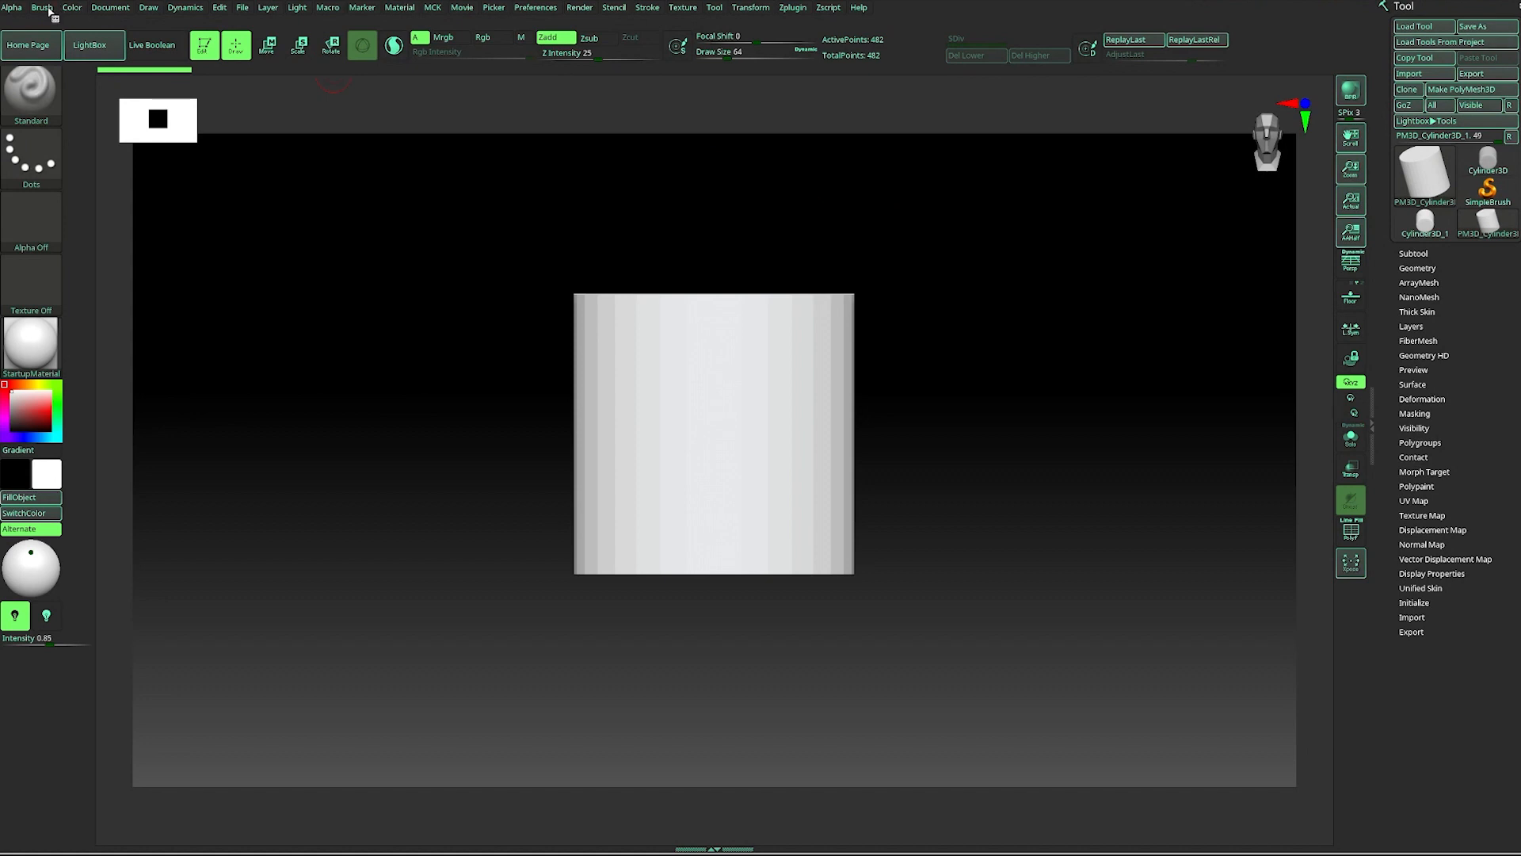
left_click(40, 8)
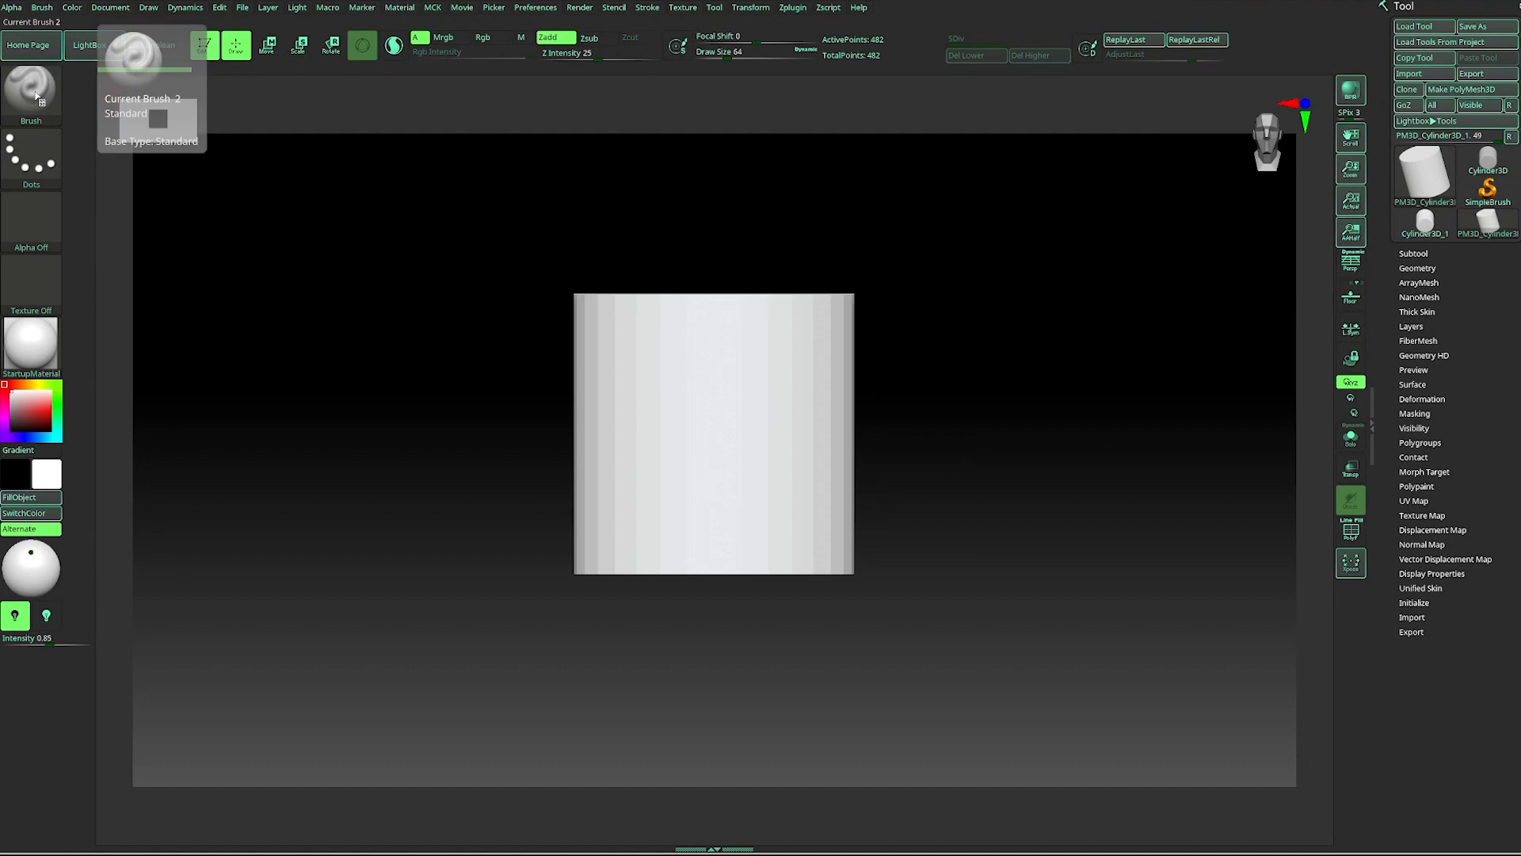
left_click(30, 87)
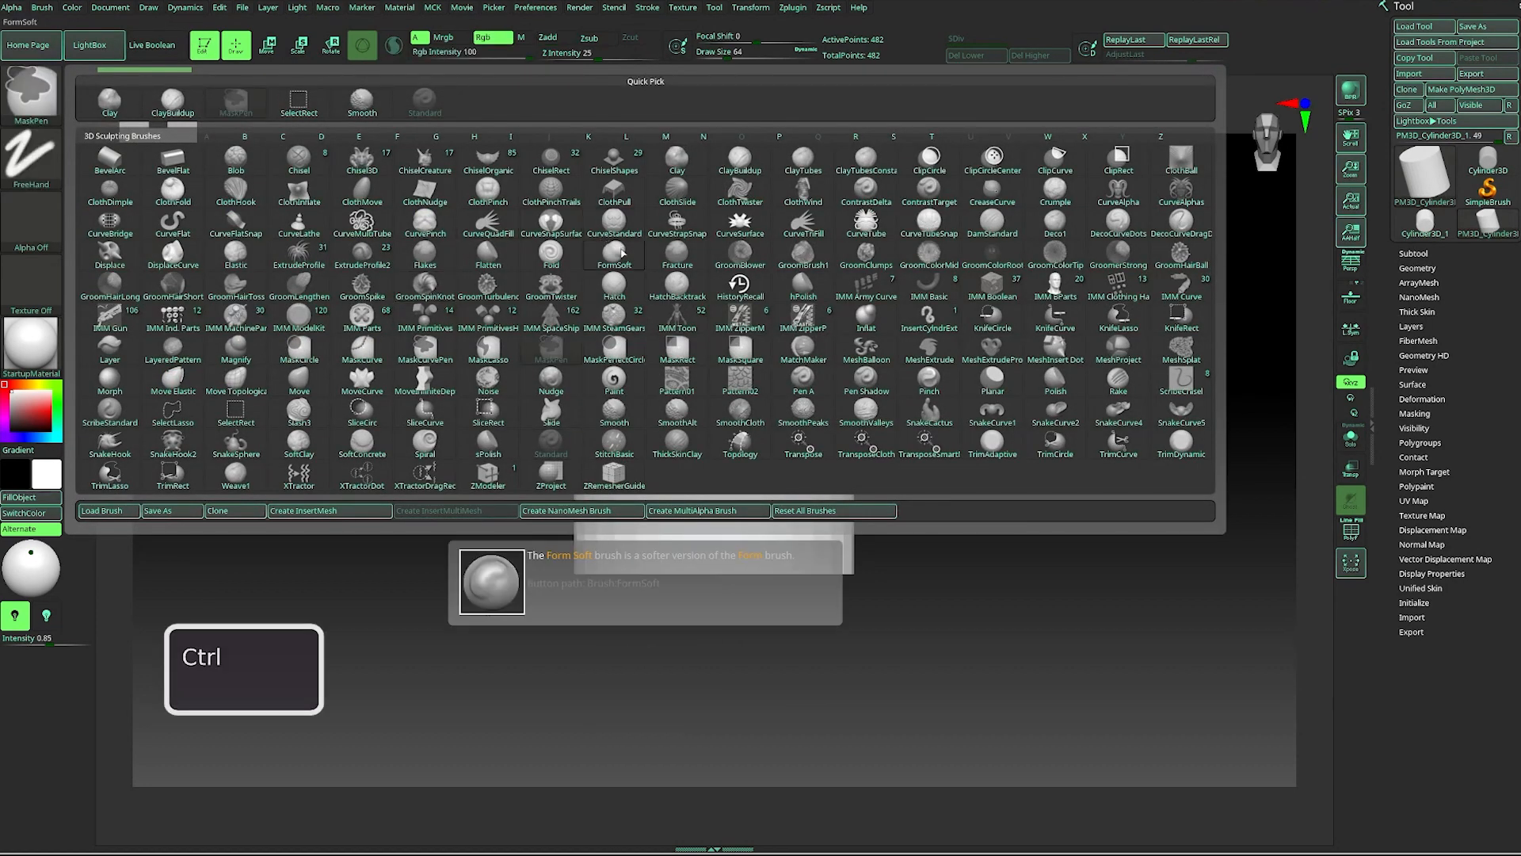
Bind a custom hotkey to the Clay brush; MaskPen with freehand stroke ends up active
key("alt")
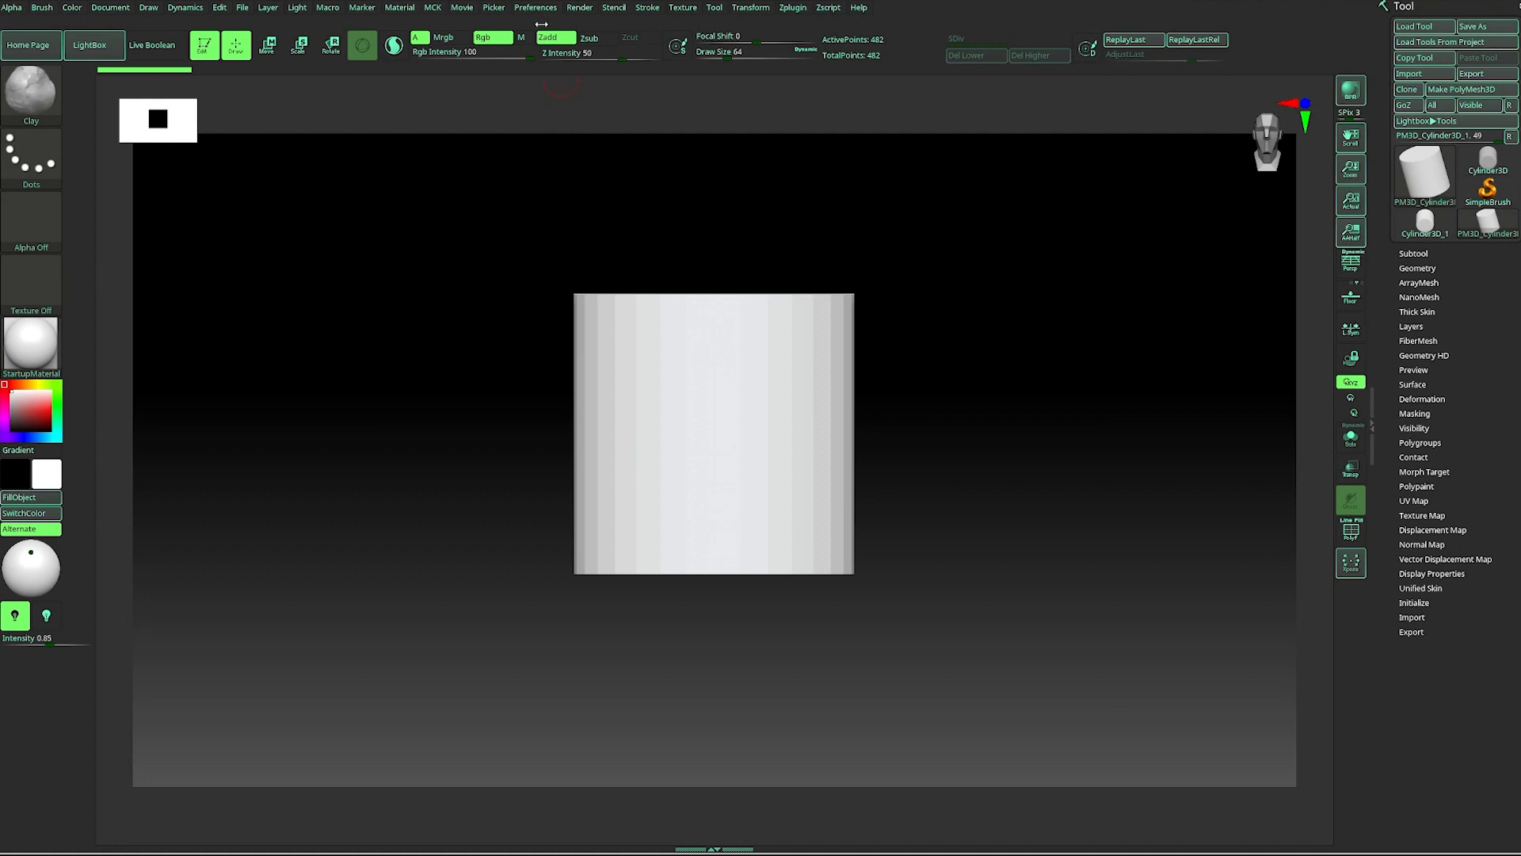
mouse_move(540, 16)
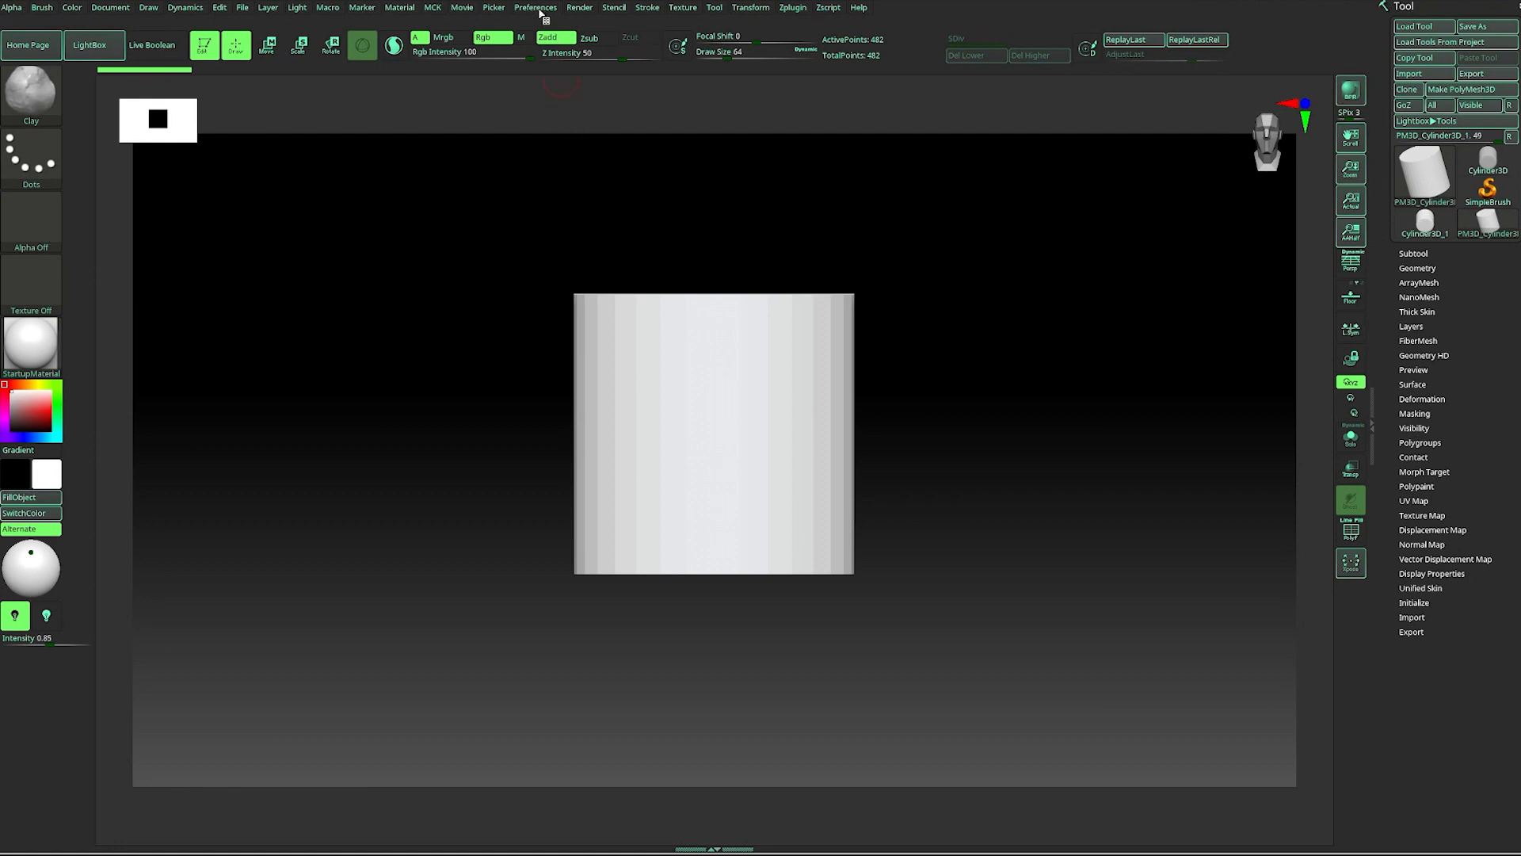
left_click(535, 8)
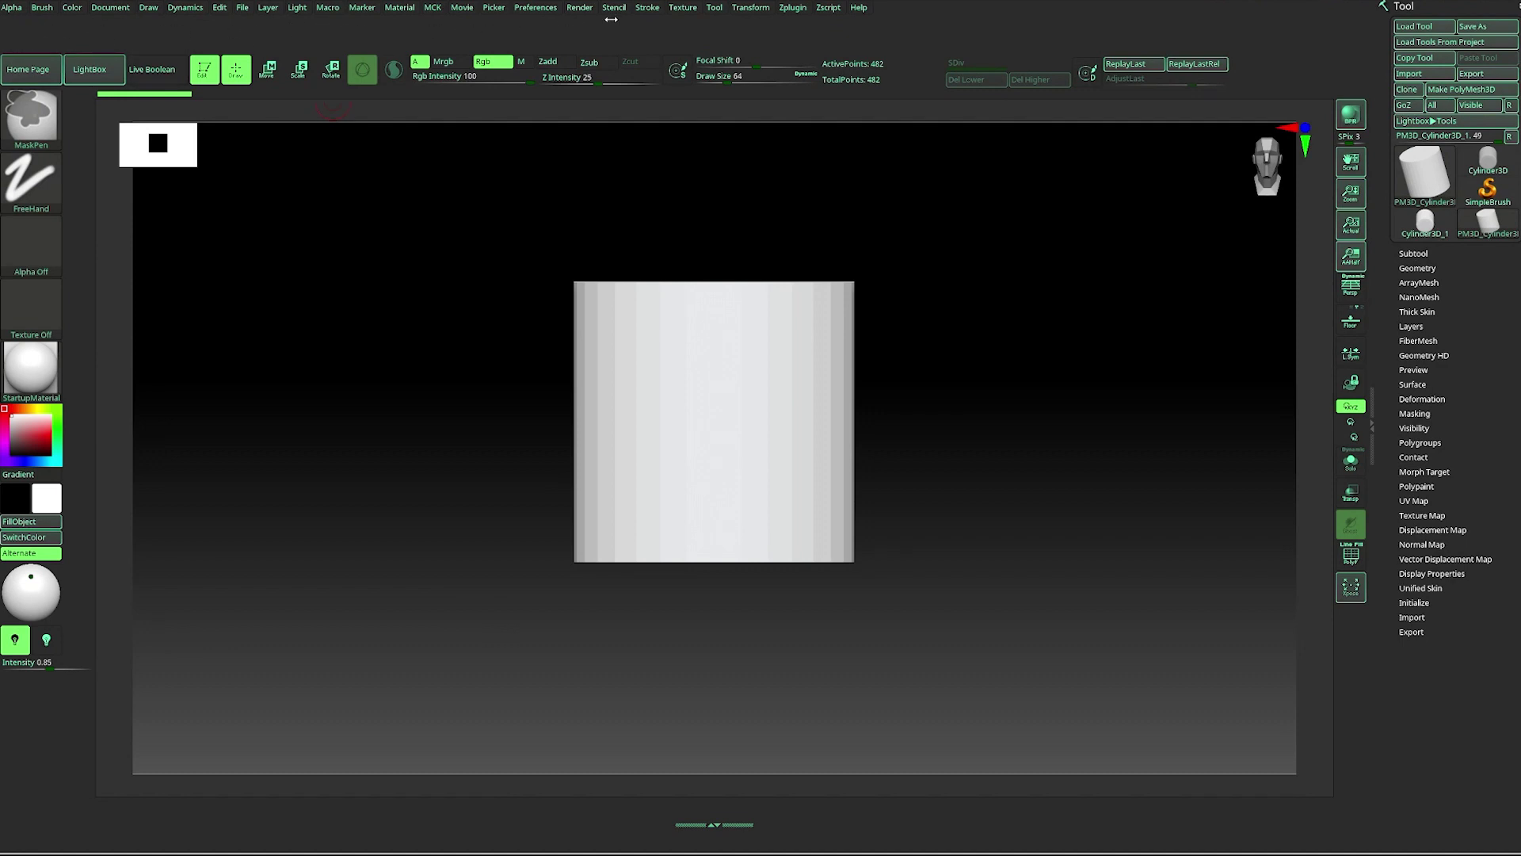
left_click(535, 8)
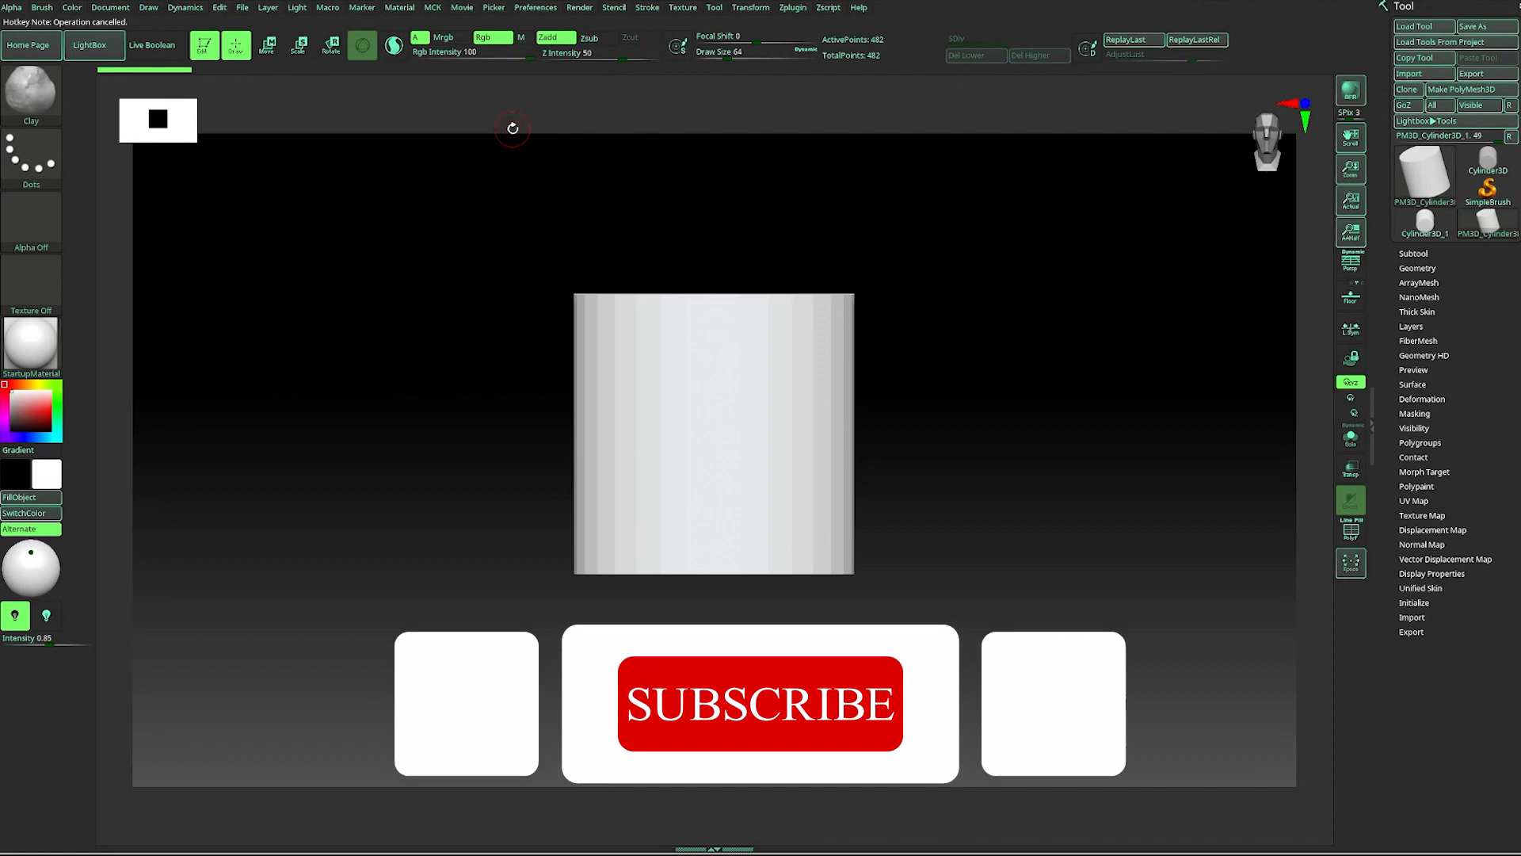
left_click(760, 703)
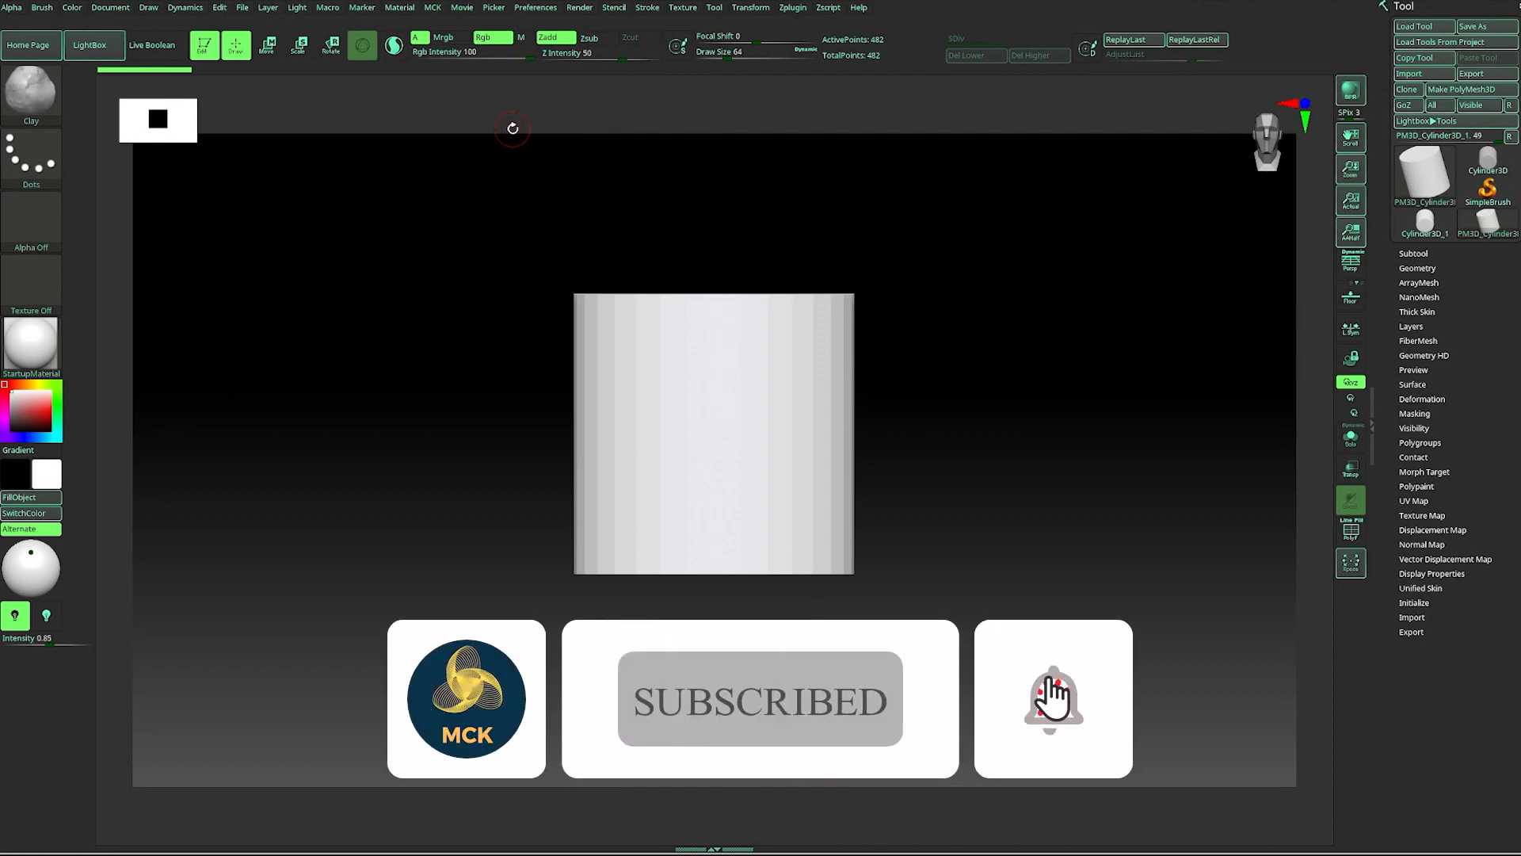